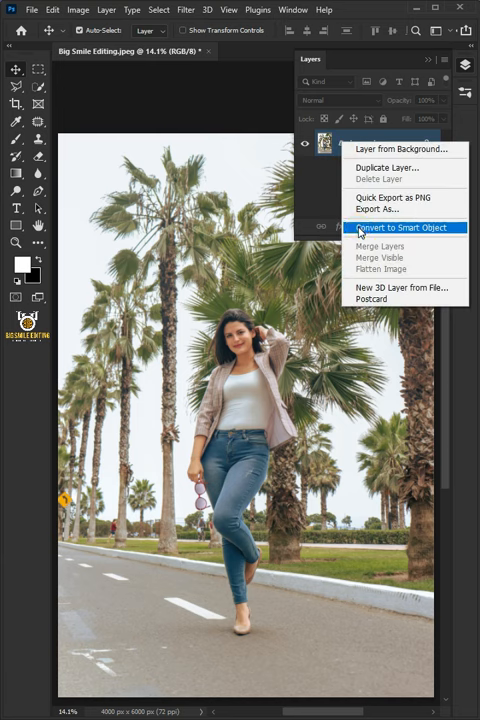
# - Convert the street portrait's Background layer to a smart object (Layer 0)
pyautogui.click(397, 228)
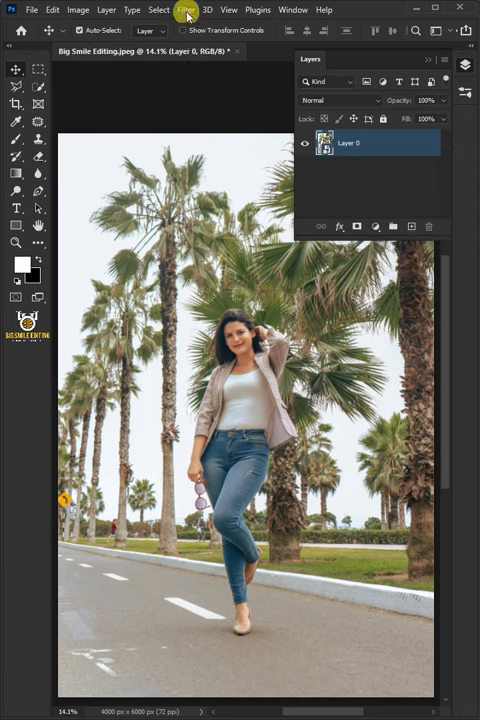
pyautogui.moveTo(203, 107)
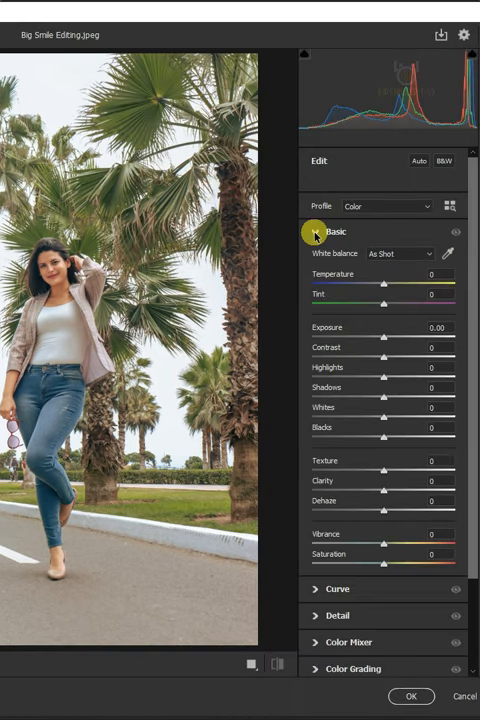
# - In Basic, set Temperature +10, Tint +15, Contrast +35, Shadows -55, Vibrance +24
pyautogui.moveTo(384, 285); pyautogui.dragTo(390, 285)
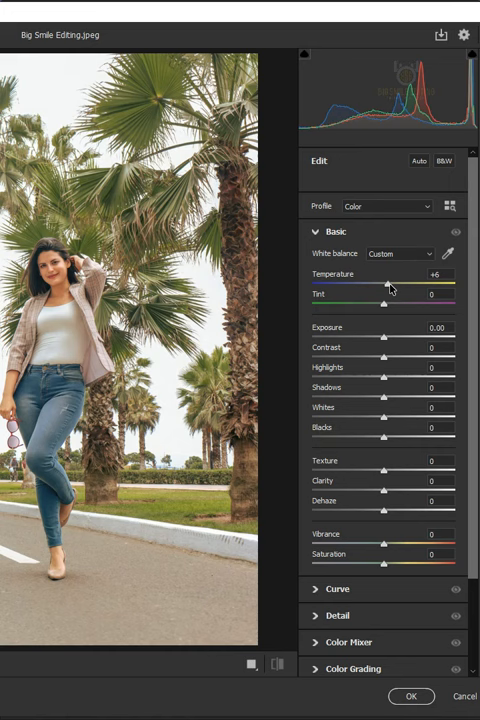
pyautogui.moveTo(384, 285); pyautogui.dragTo(392, 285)
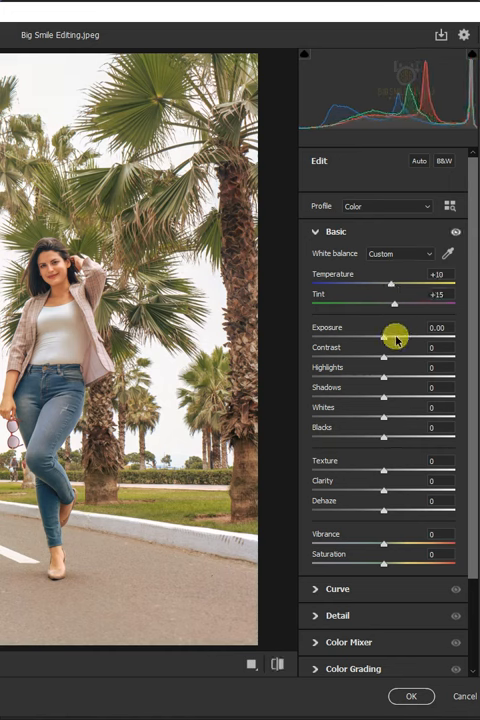
pyautogui.moveTo(378, 358); pyautogui.dragTo(404, 358)
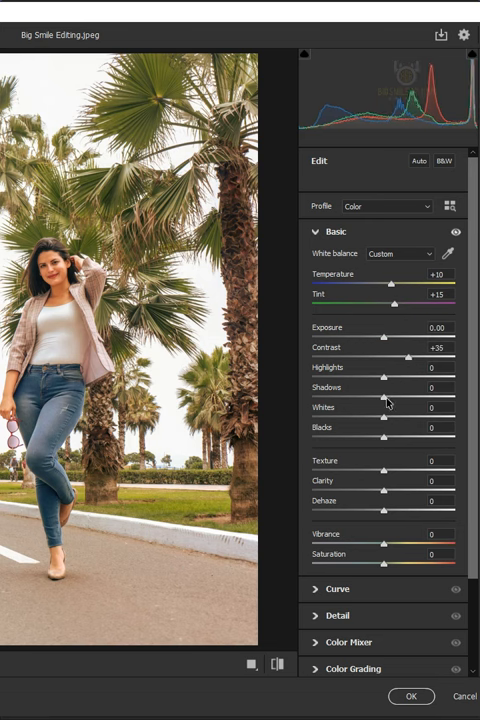
pyautogui.moveTo(378, 398); pyautogui.dragTo(345, 398)
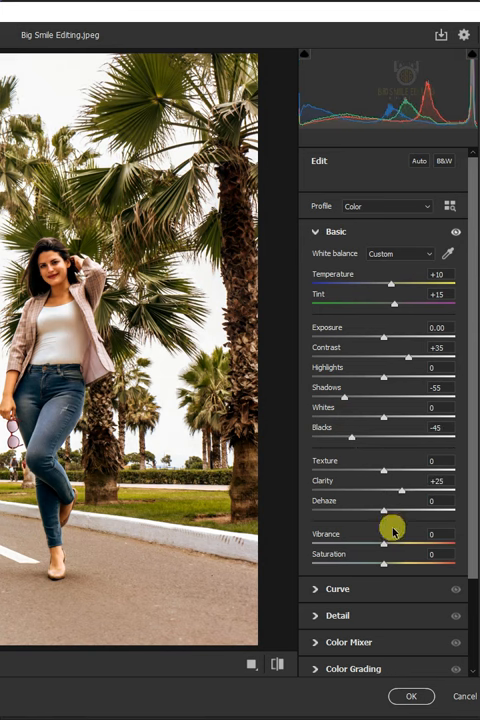
pyautogui.moveTo(388, 534); pyautogui.dragTo(403, 545)
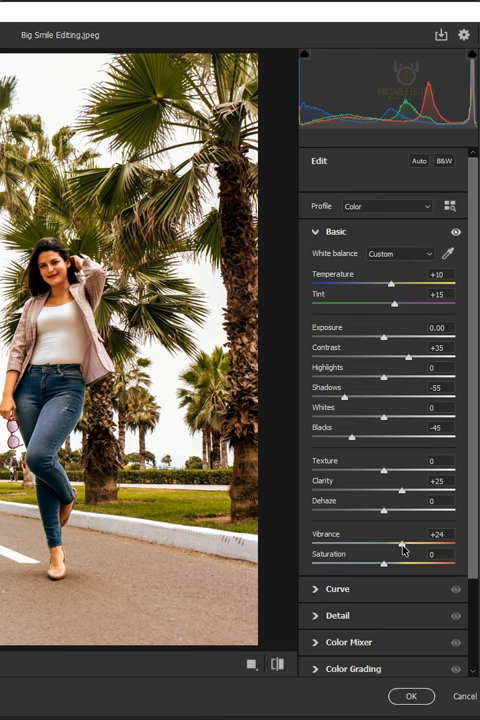
pyautogui.click(317, 232)
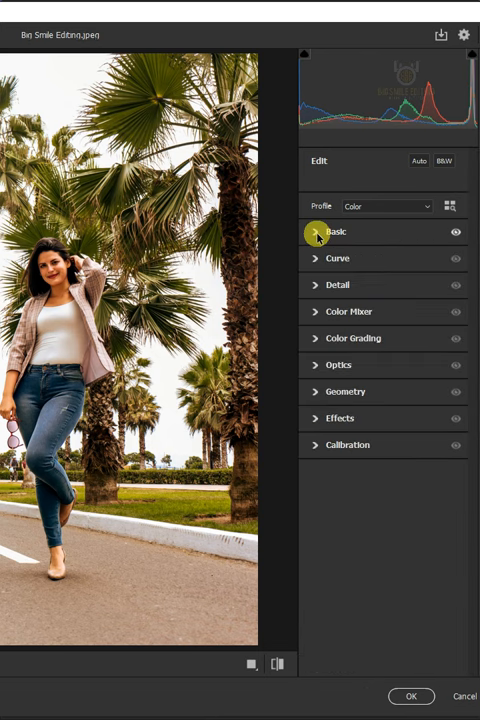
# - Raise the tone curve's black point output to 16 and increase Detail sharpening
pyautogui.click(338, 258)
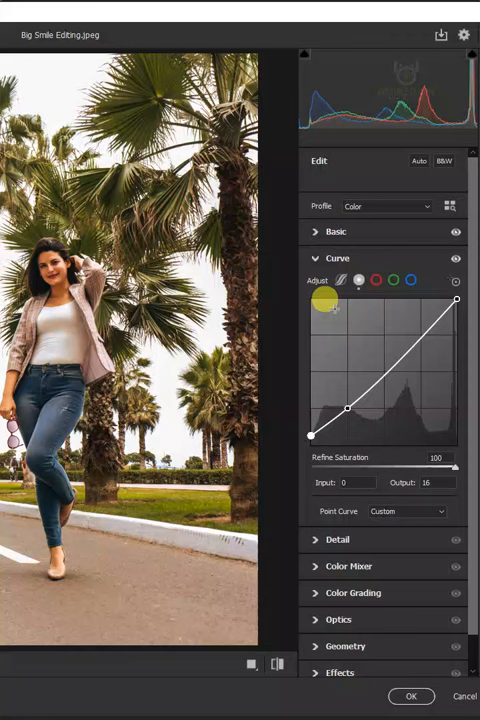
pyautogui.click(316, 258)
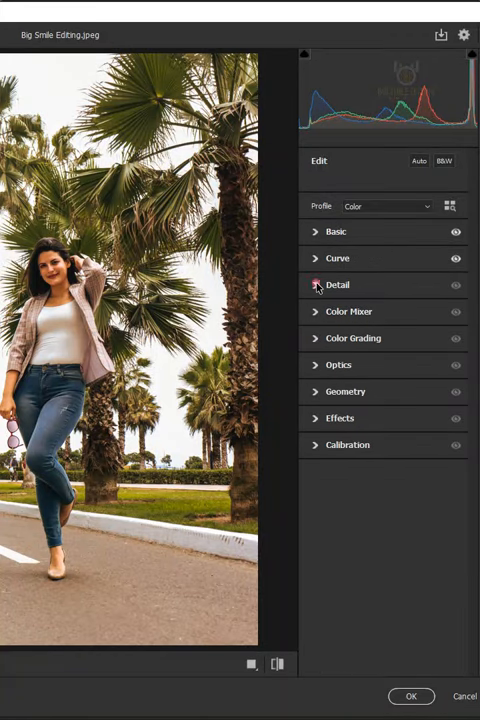
pyautogui.click(316, 285)
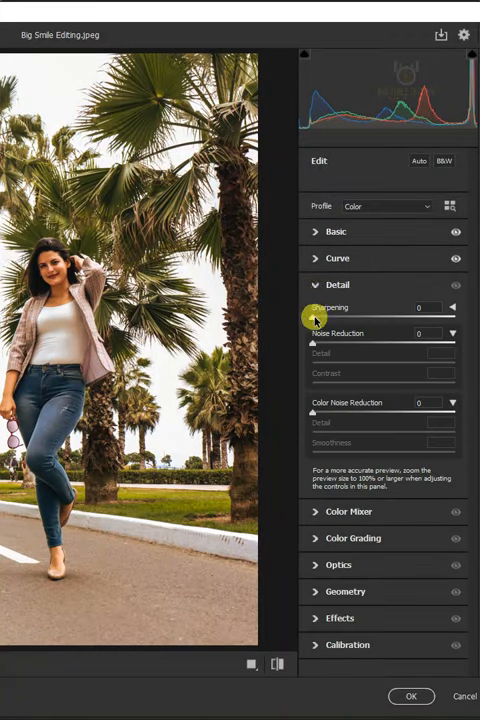
pyautogui.moveTo(312, 318); pyautogui.dragTo(345, 318)
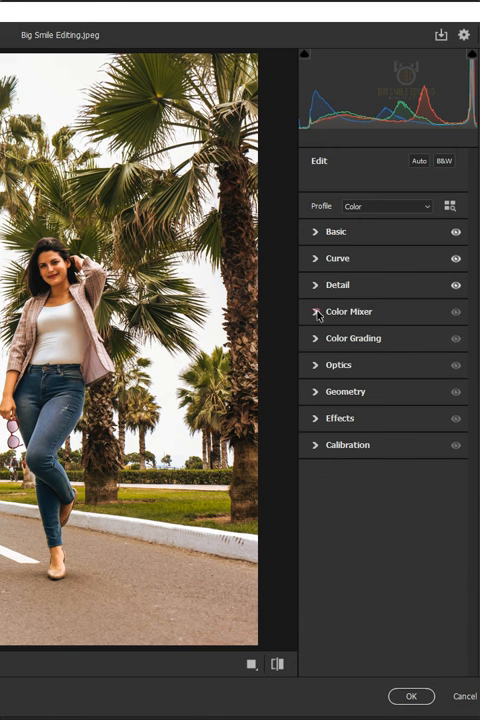
# - In Color Mixer Hue, set Reds to +55 and Yellows to -100
pyautogui.click(316, 311)
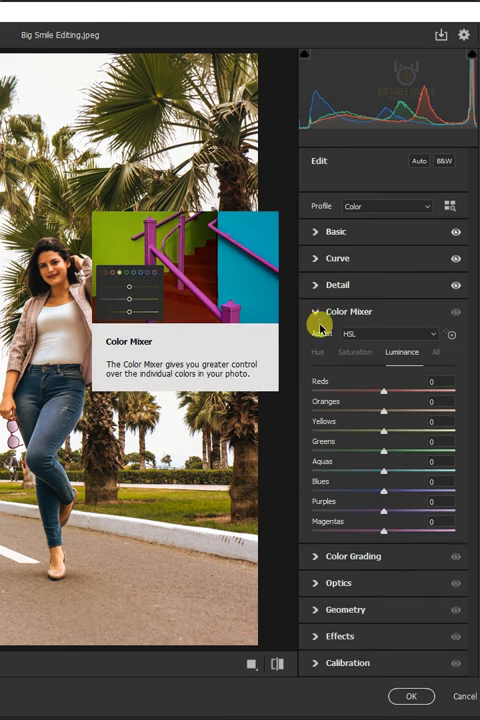
pyautogui.click(317, 352)
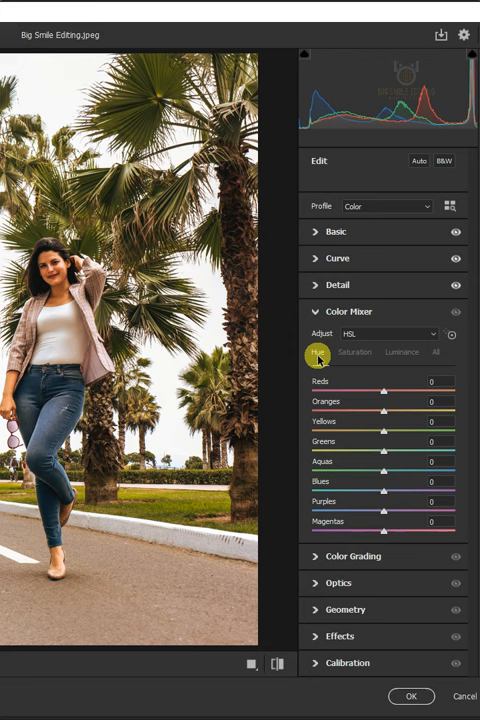
pyautogui.moveTo(387, 382); pyautogui.dragTo(417, 382)
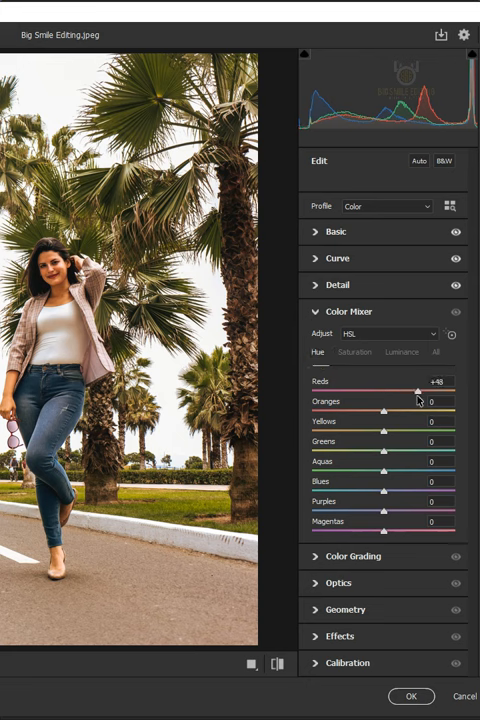
pyautogui.moveTo(412, 390); pyautogui.dragTo(425, 390)
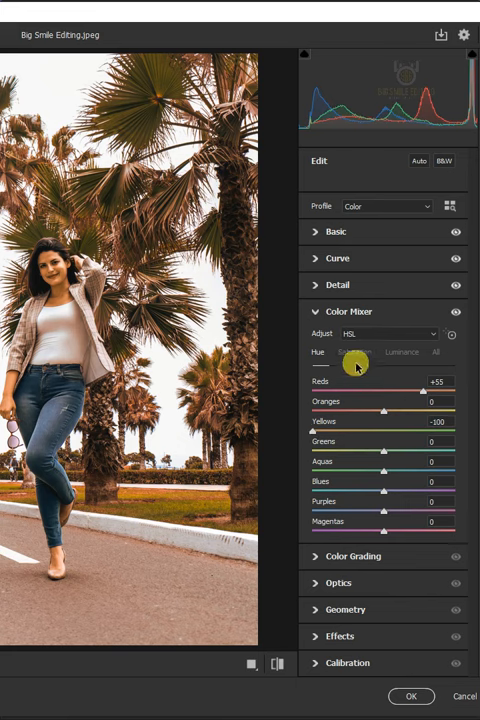
# - Set saturation to Oranges -30, other non-red colors -100, and all luminance +15
pyautogui.click(352, 351)
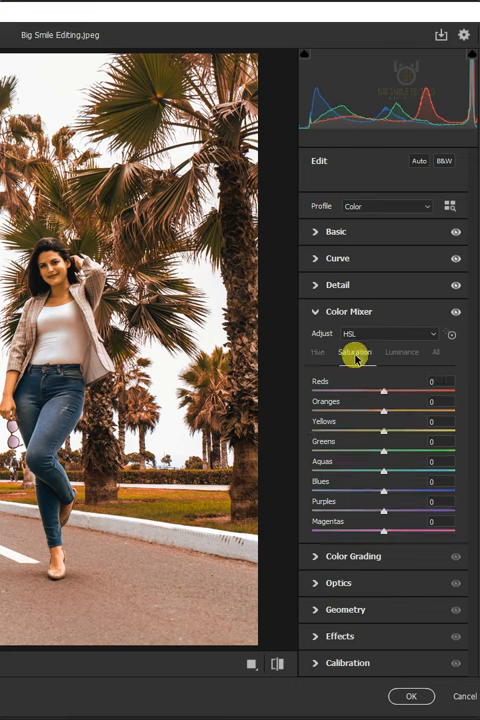
pyautogui.moveTo(385, 412); pyautogui.dragTo(362, 412)
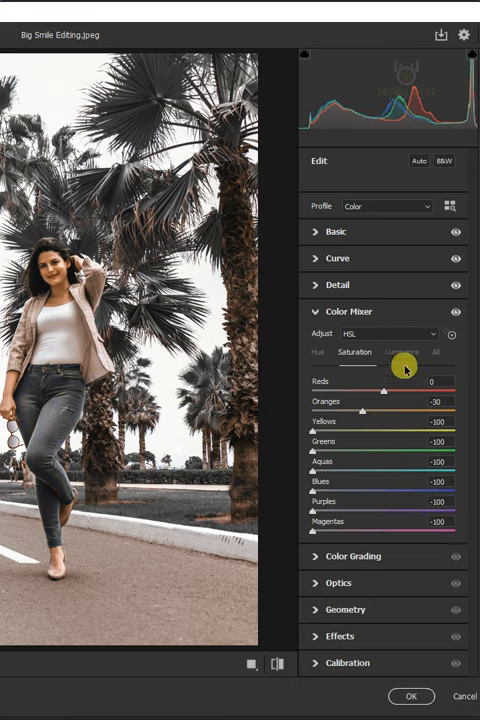
pyautogui.click(402, 352)
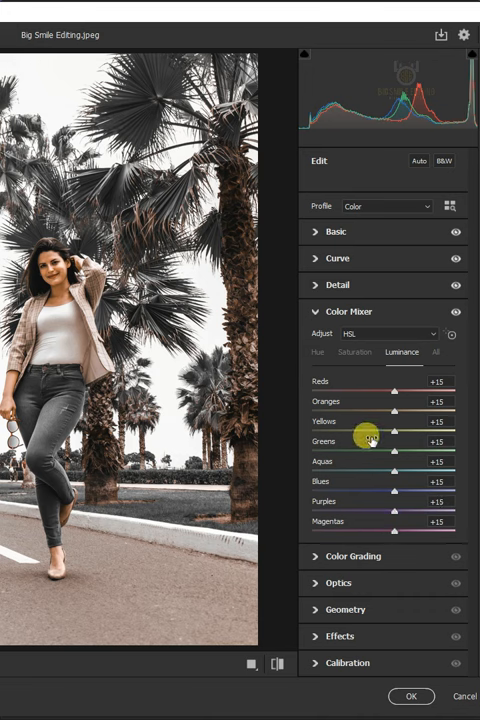
pyautogui.click(319, 311)
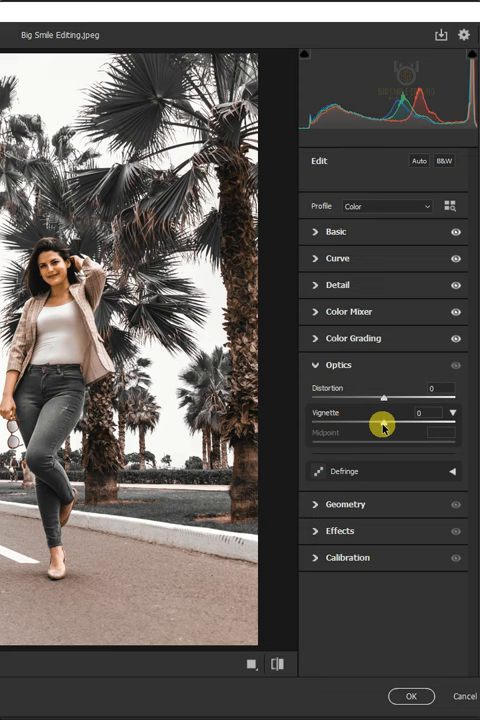
# - Set Optics Vignette to -70 with the Midpoint dragged far right
pyautogui.moveTo(383, 412); pyautogui.dragTo(345, 412)
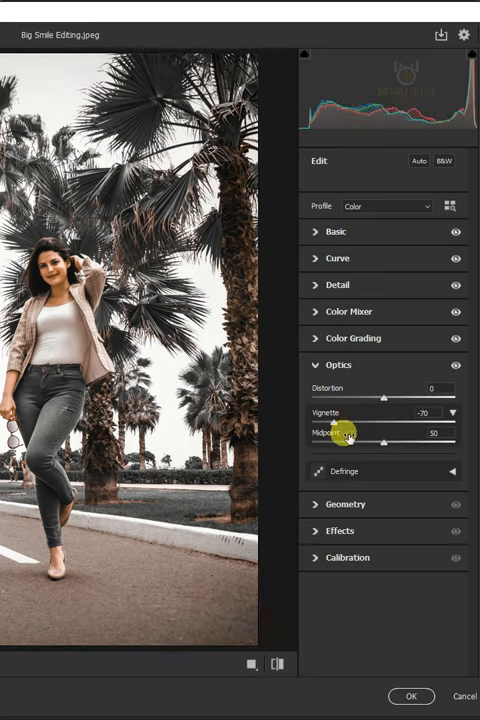
pyautogui.moveTo(345, 439); pyautogui.dragTo(435, 439)
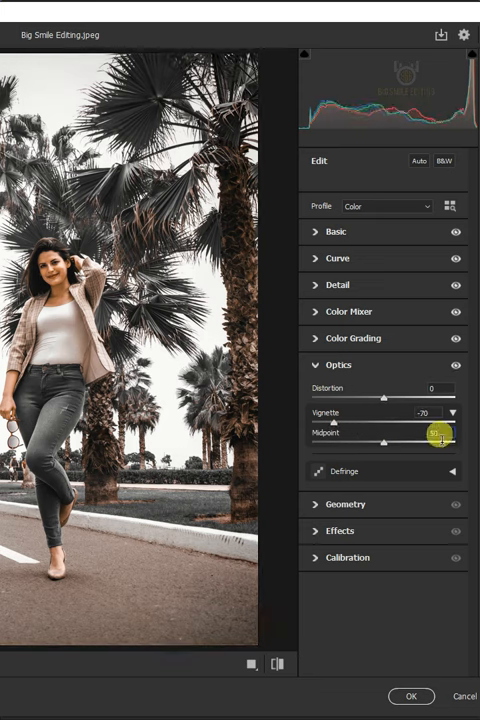
pyautogui.click(338, 364)
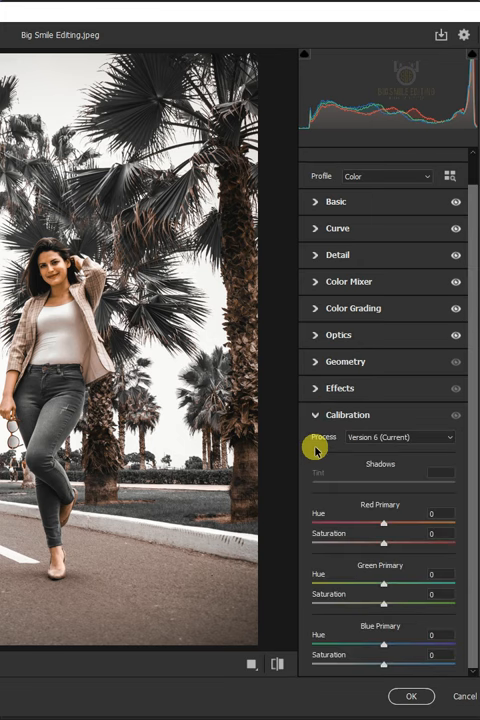
# - Adjust the Calibration primaries and apply the Camera Raw Filter to Layer 0
pyautogui.moveTo(390, 575); pyautogui.dragTo(447, 575)
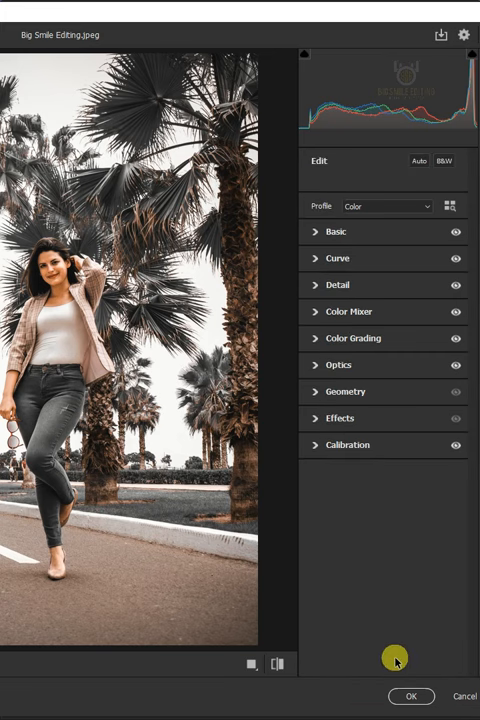
pyautogui.click(410, 695)
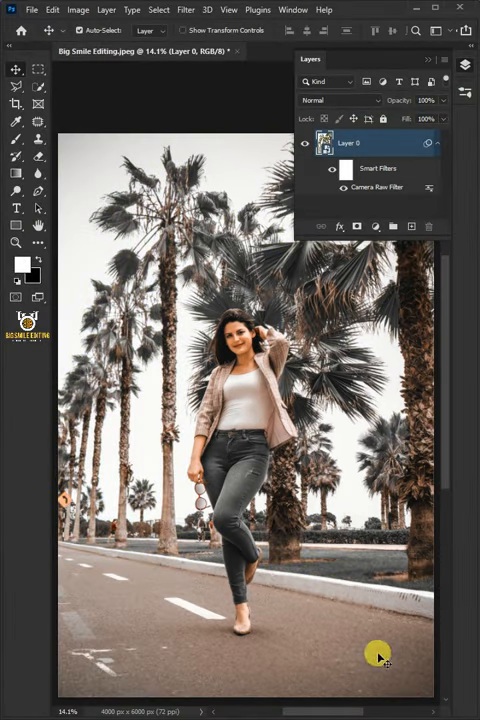